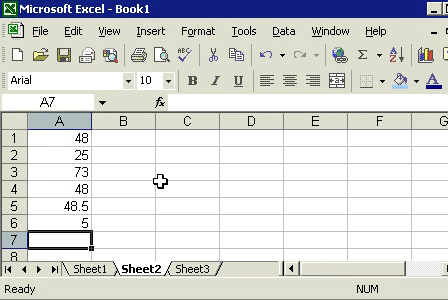
mouse_move(162, 188)
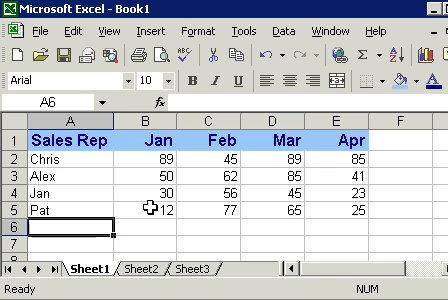
type("Total")
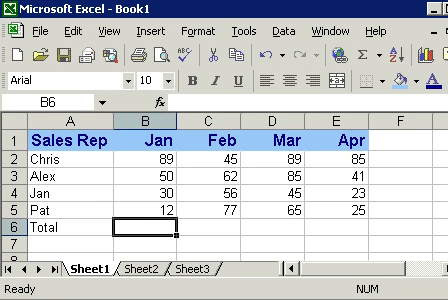
type("=")
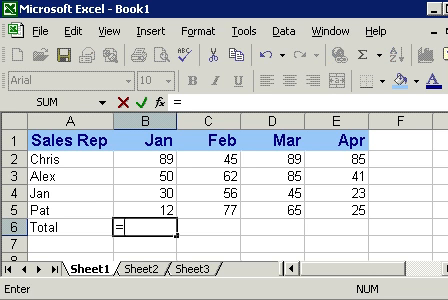
type("SUM(B2")
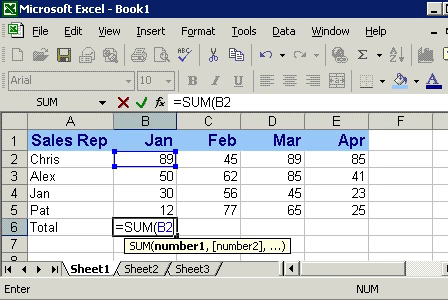
type(":")
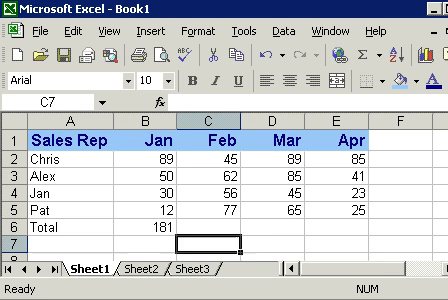
type("=su")
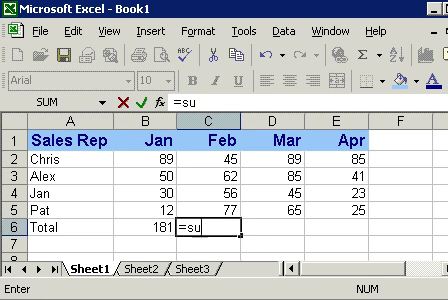
type("m(")
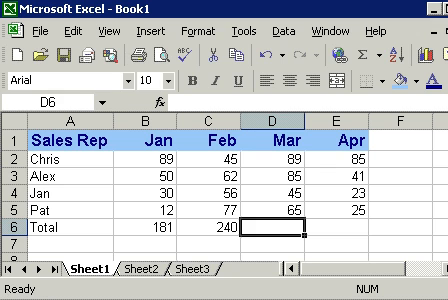
type("=")
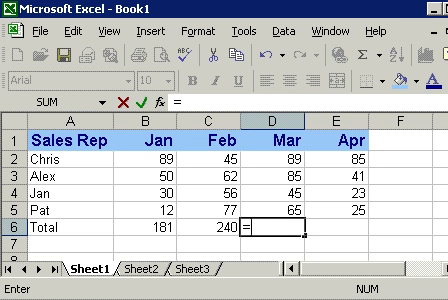
type("sum(")
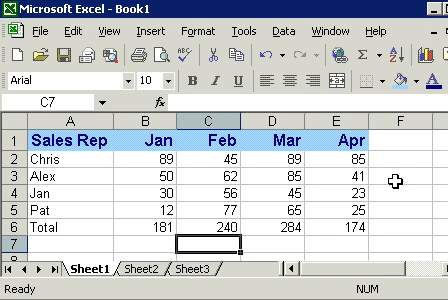
mouse_move(393, 182)
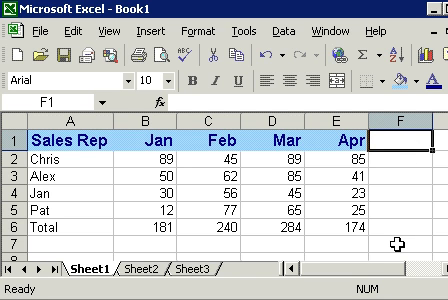
type("Total")
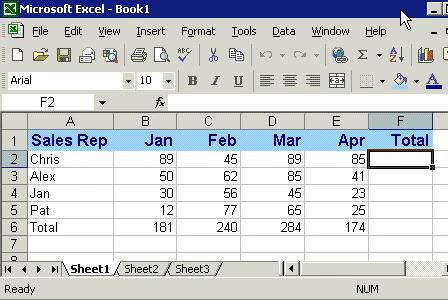
scroll("right", 3)
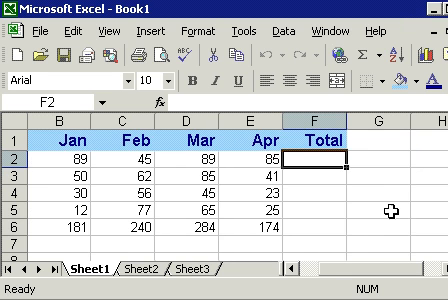
type("=S")
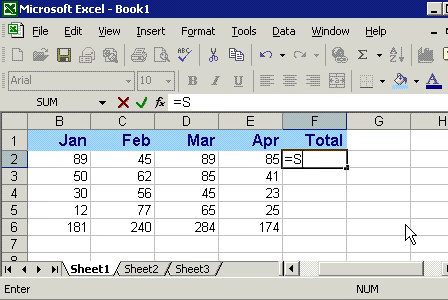
type("UM(b2:e2")
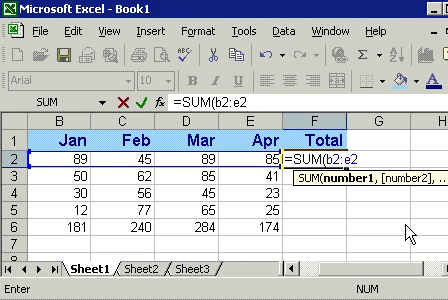
type(")")
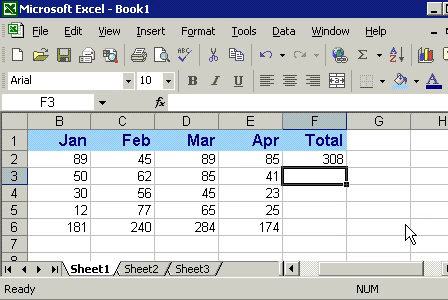
type("=s")
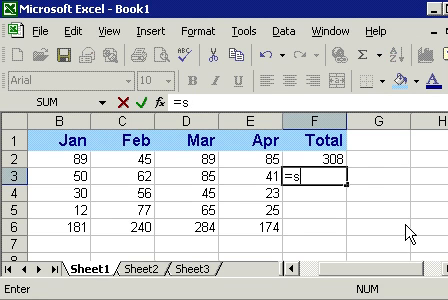
type("um(")
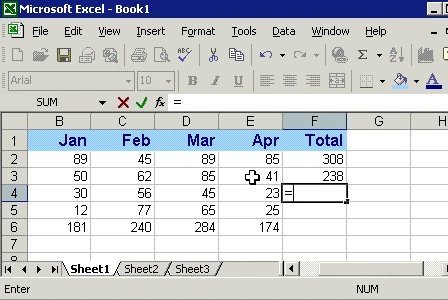
type("=sum(")
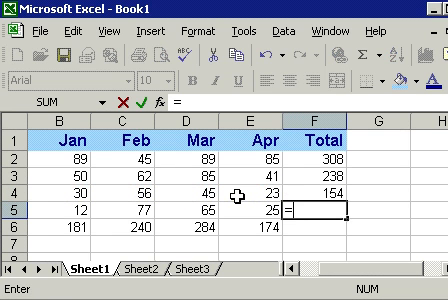
type("sum(")
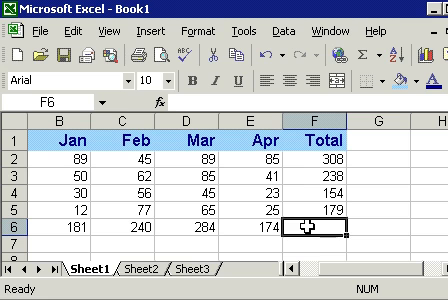
type("=")
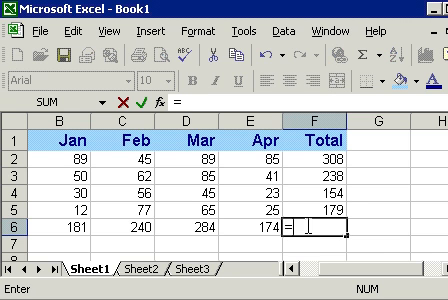
type("=sum(")
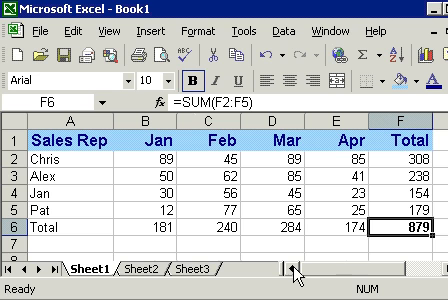
mouse_move(320, 238)
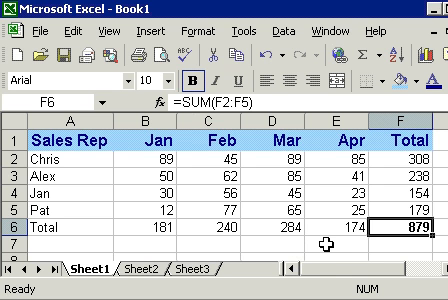